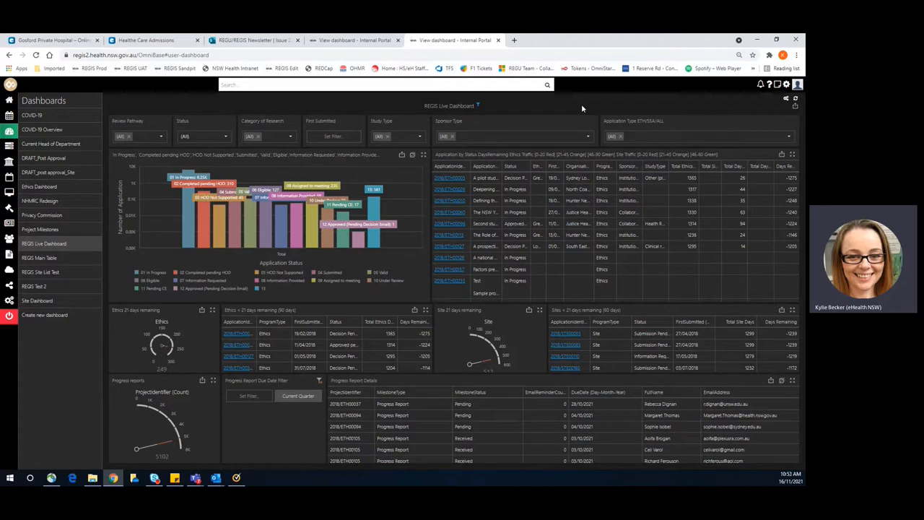
mouse_move(592, 107)
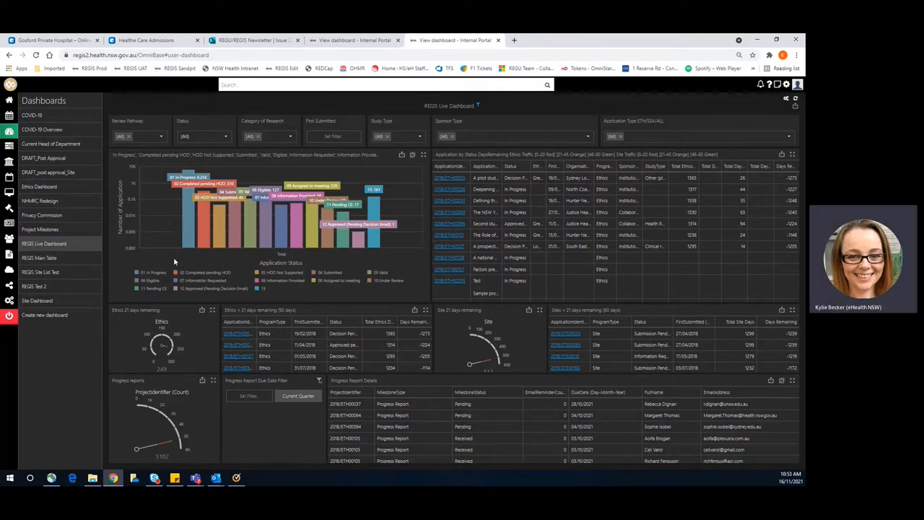
mouse_move(417, 254)
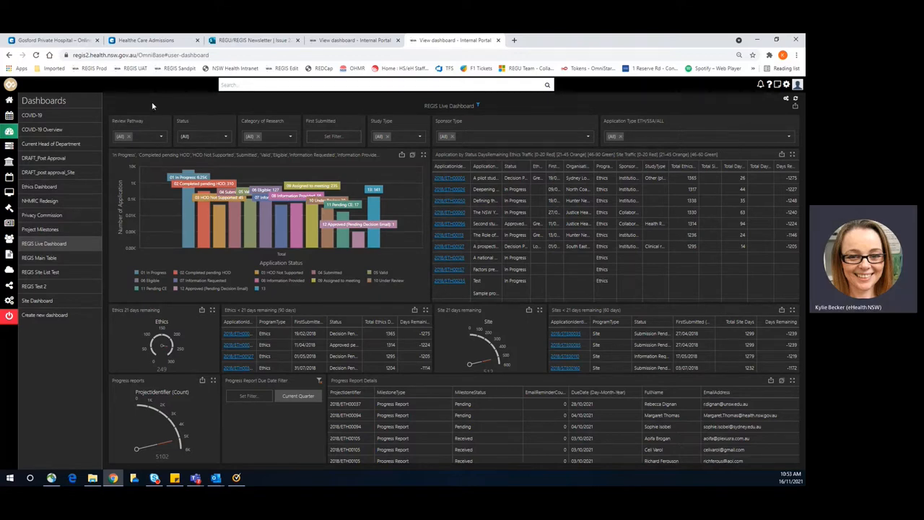
Apply an ethics pathway filter value so the applications table narrows to two records
click(162, 135)
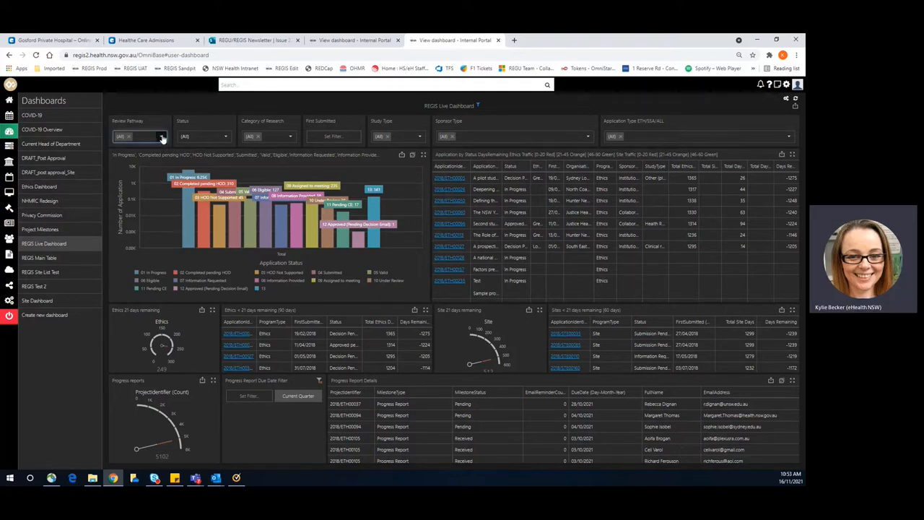
click(162, 136)
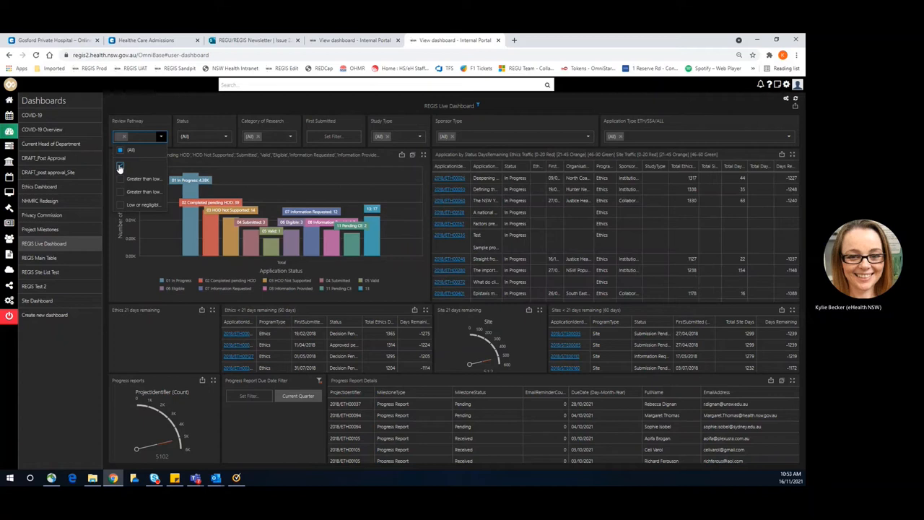
click(121, 179)
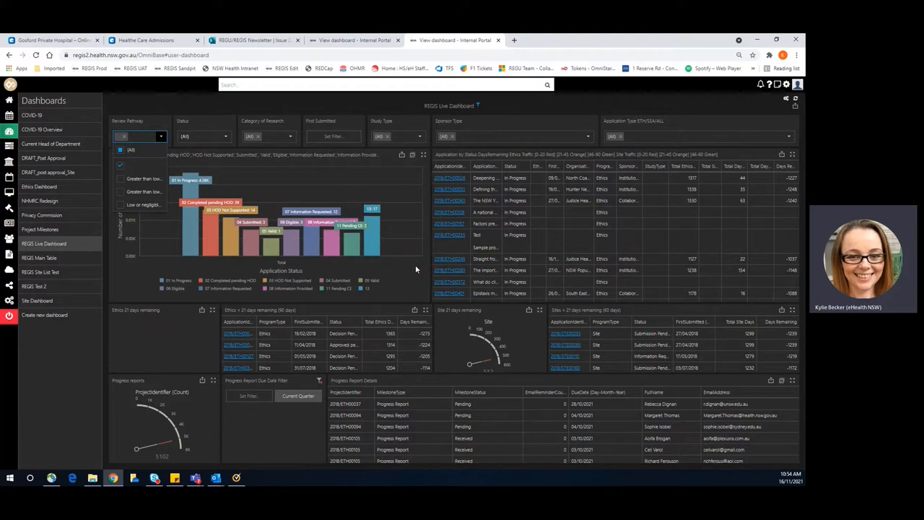
mouse_move(402, 267)
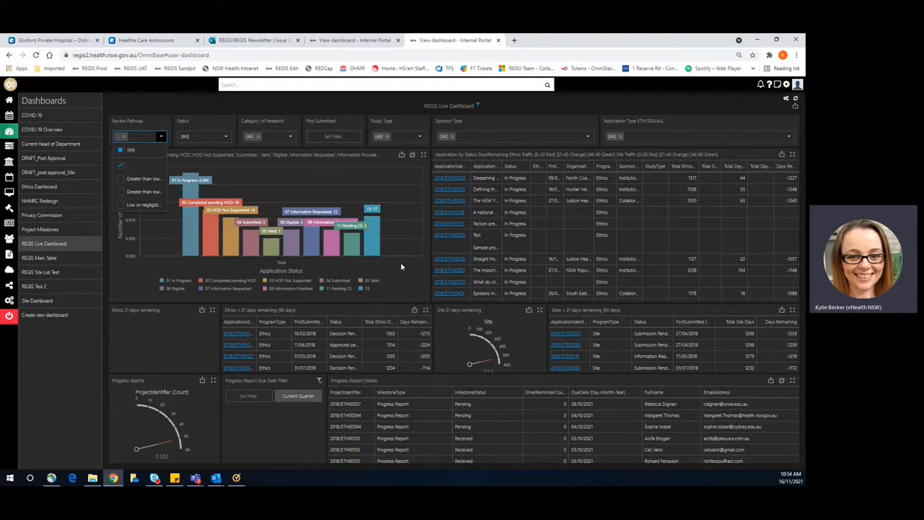
mouse_move(343, 270)
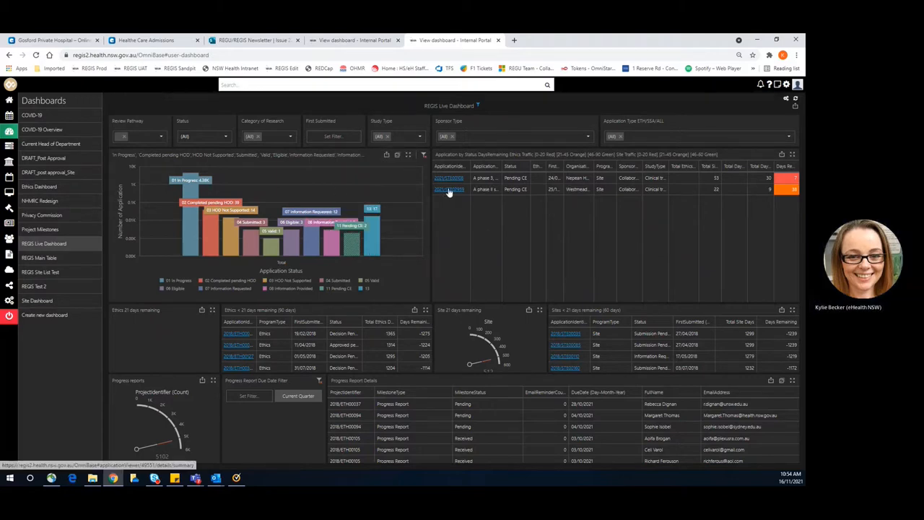
Go into application 2021/STE02959 and expand its Management sections to reach Classifications
click(447, 189)
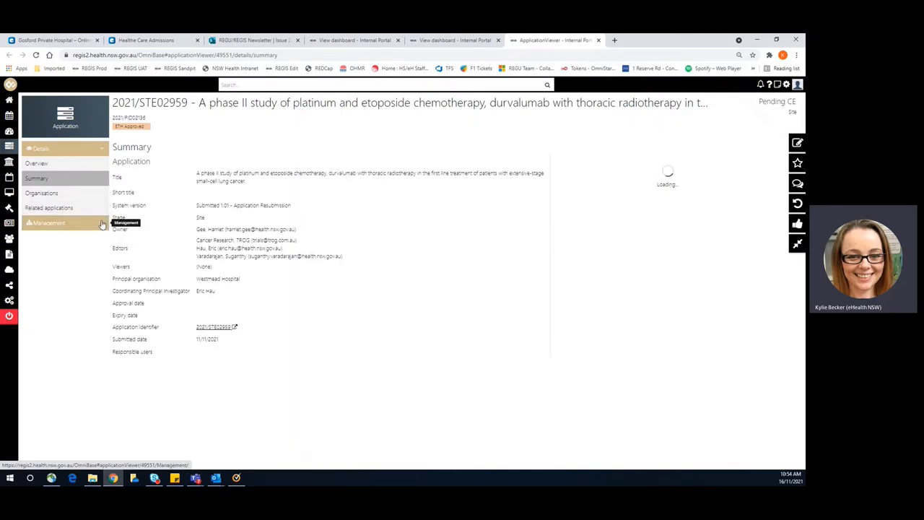
click(41, 193)
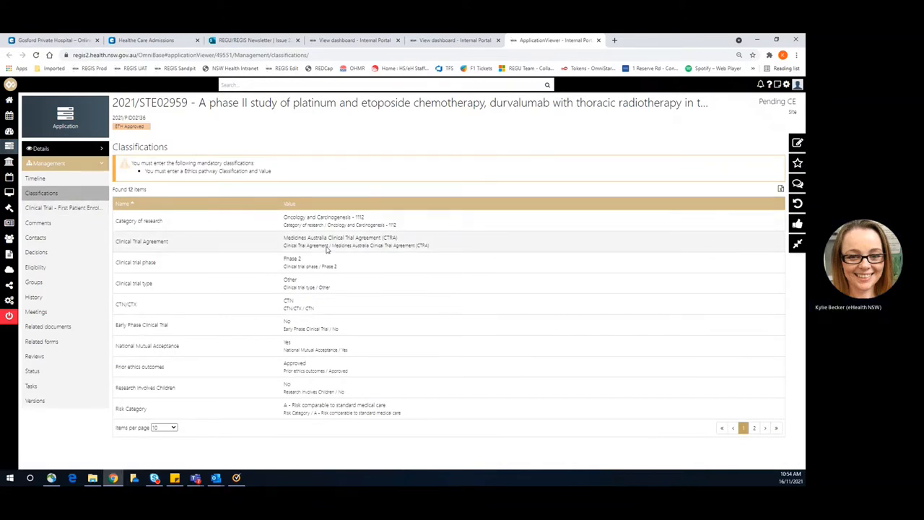
View the related documents, then the four related applications under Details
click(48, 326)
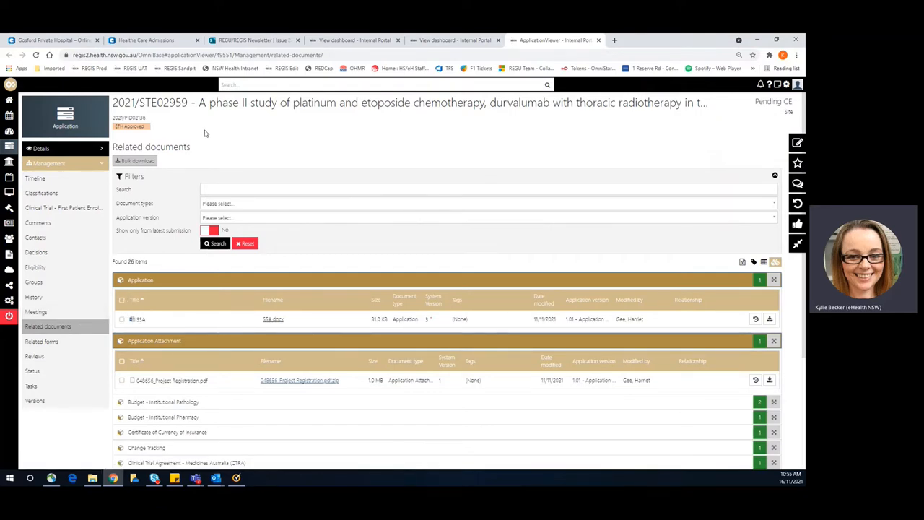
mouse_move(162, 138)
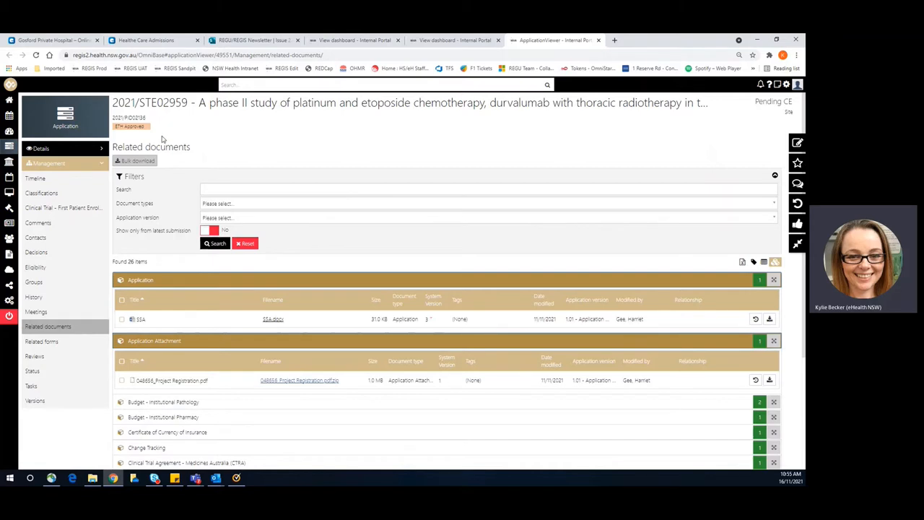
mouse_move(242, 137)
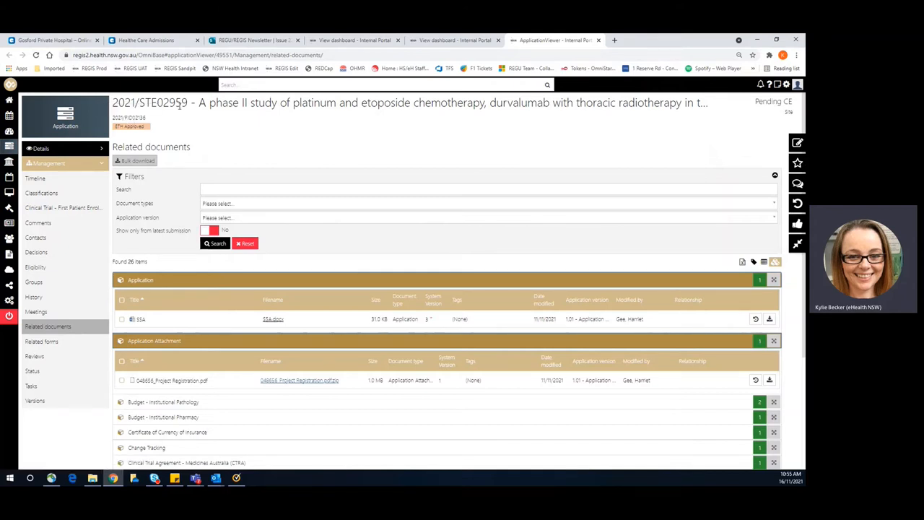
click(41, 147)
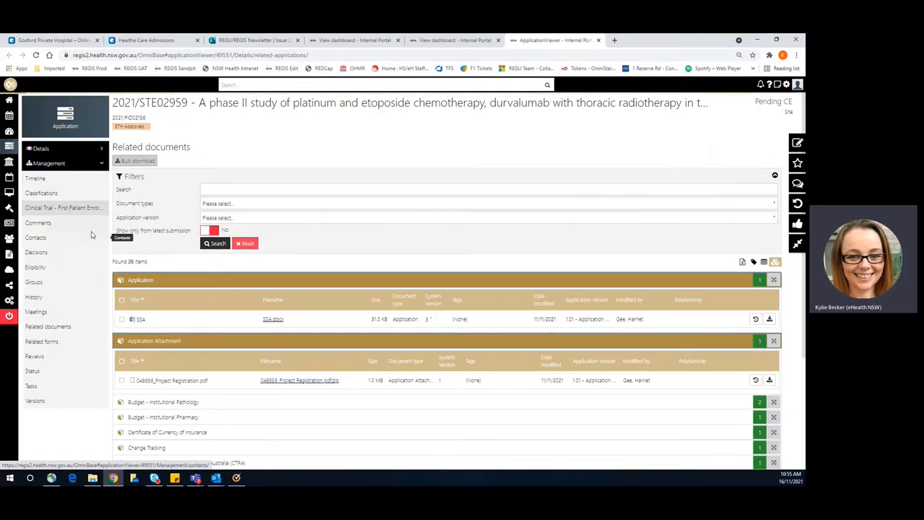
click(40, 208)
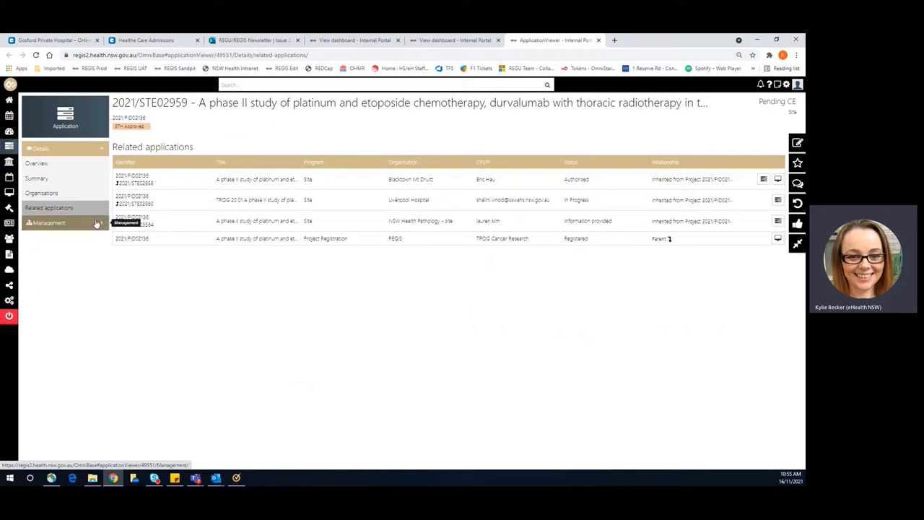
Return to Related documents and expand the Application attachment group
click(49, 162)
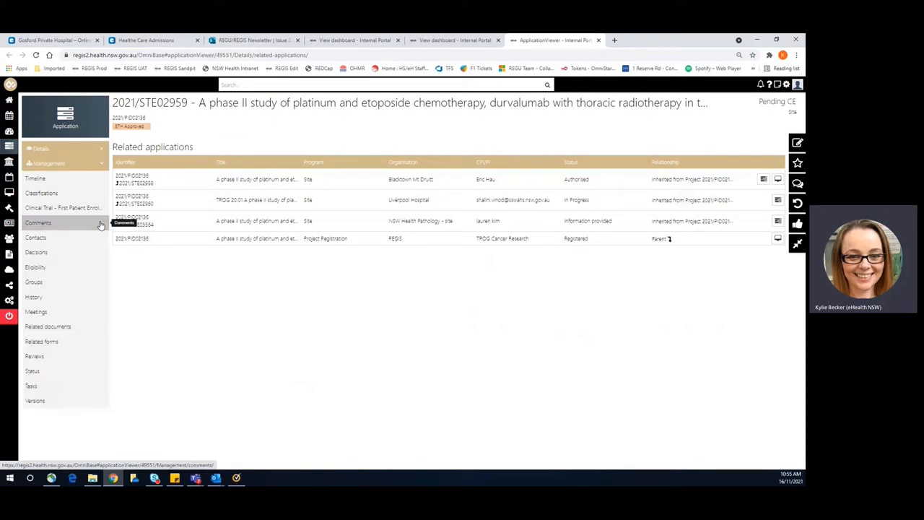
click(47, 326)
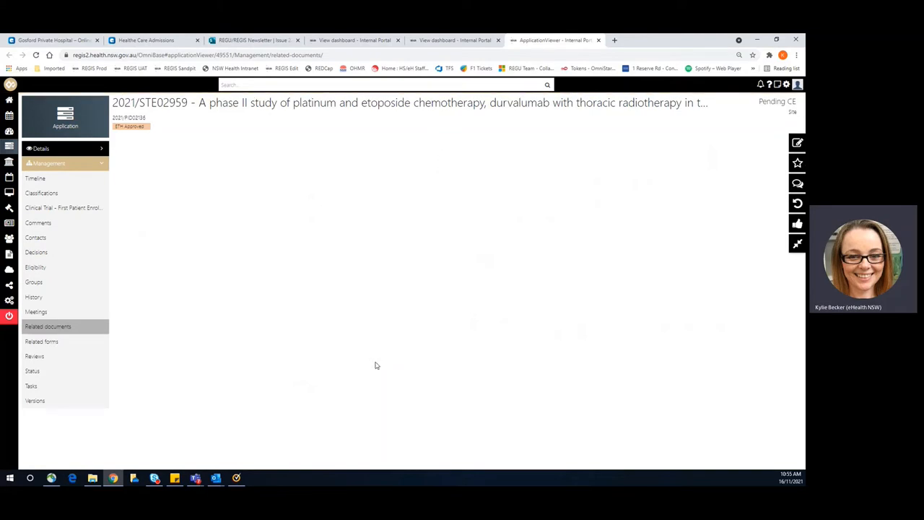
click(47, 326)
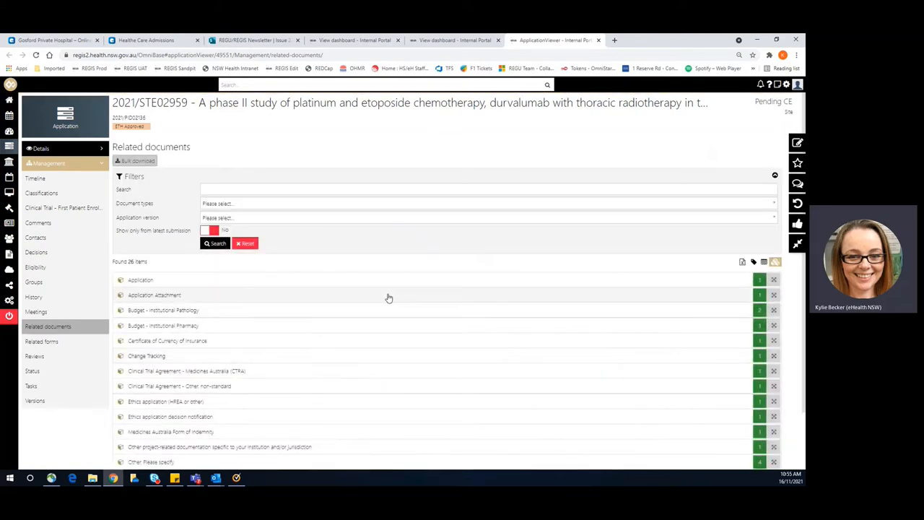
click(153, 294)
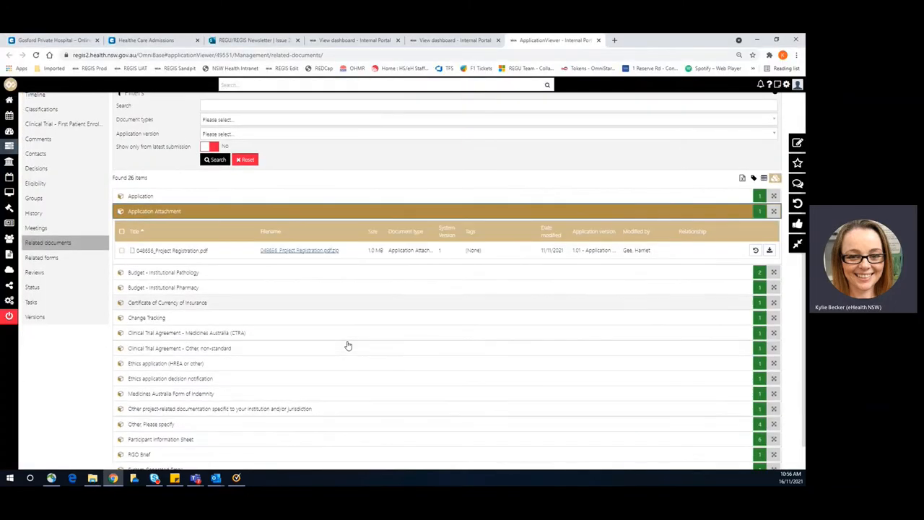
Expand Ethics application decision notification, view the approval certificate PDF and return
click(170, 378)
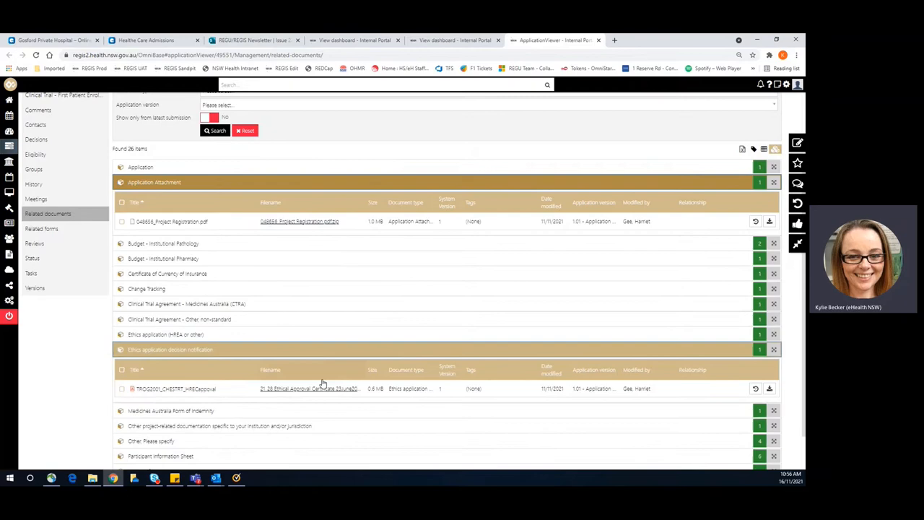
click(309, 388)
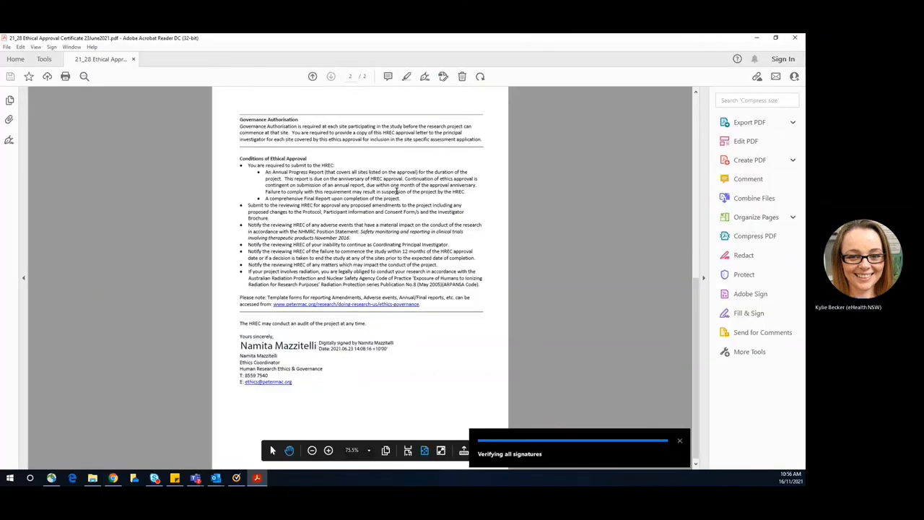
click(312, 76)
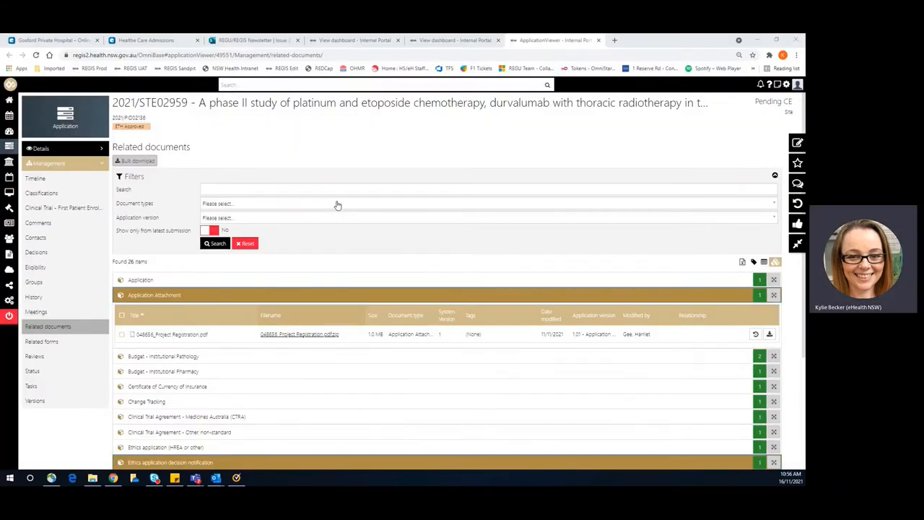
mouse_move(342, 116)
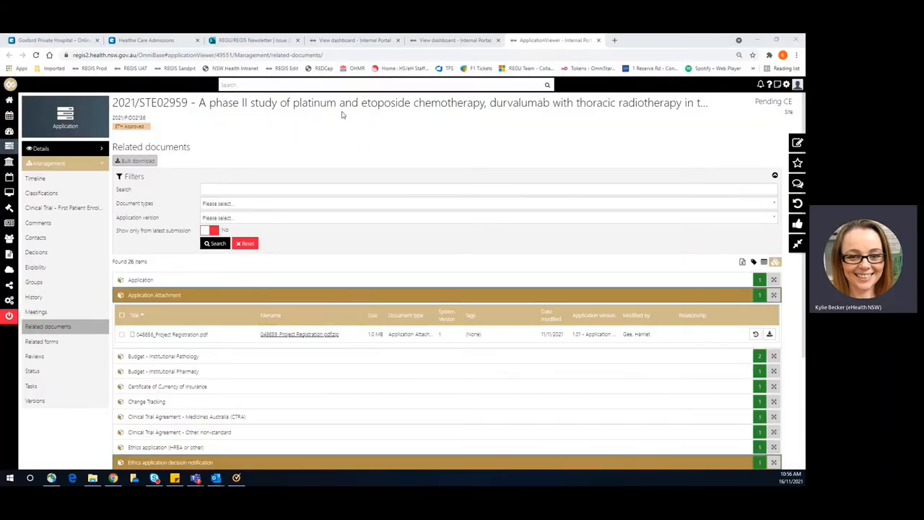
mouse_move(383, 147)
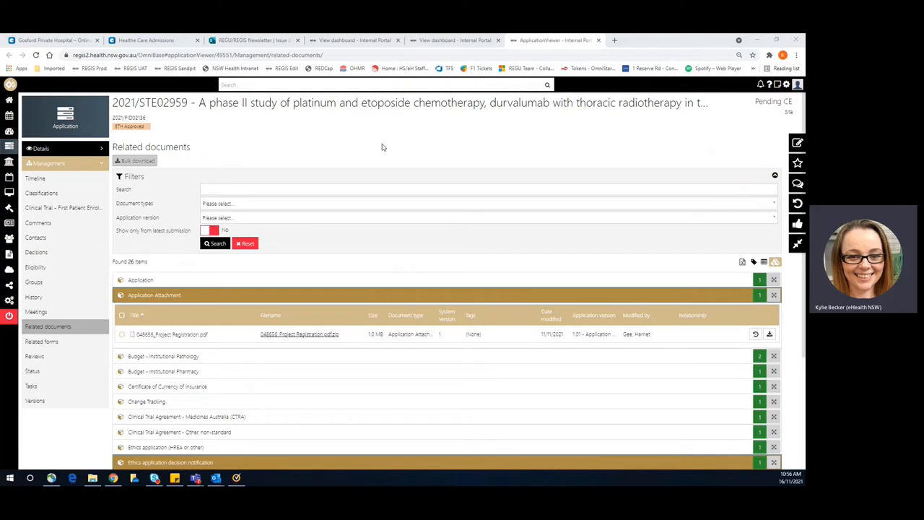
mouse_move(376, 148)
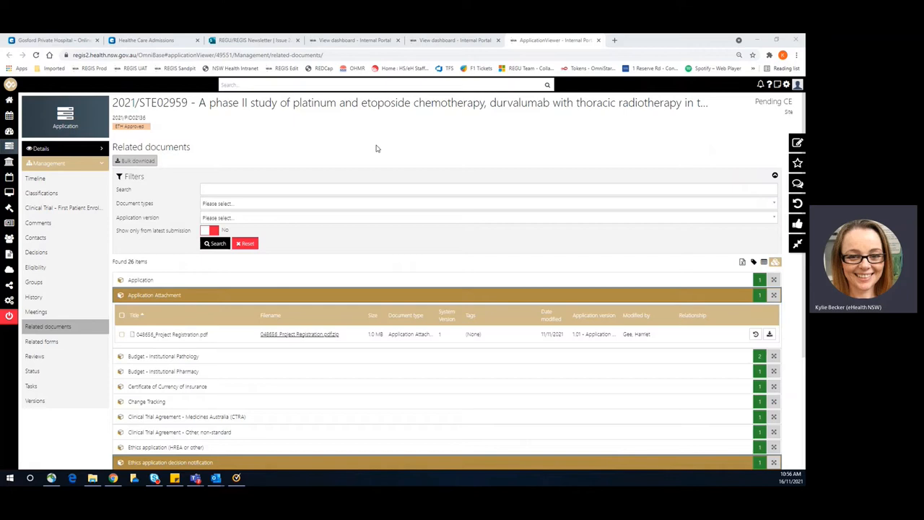
mouse_move(40, 193)
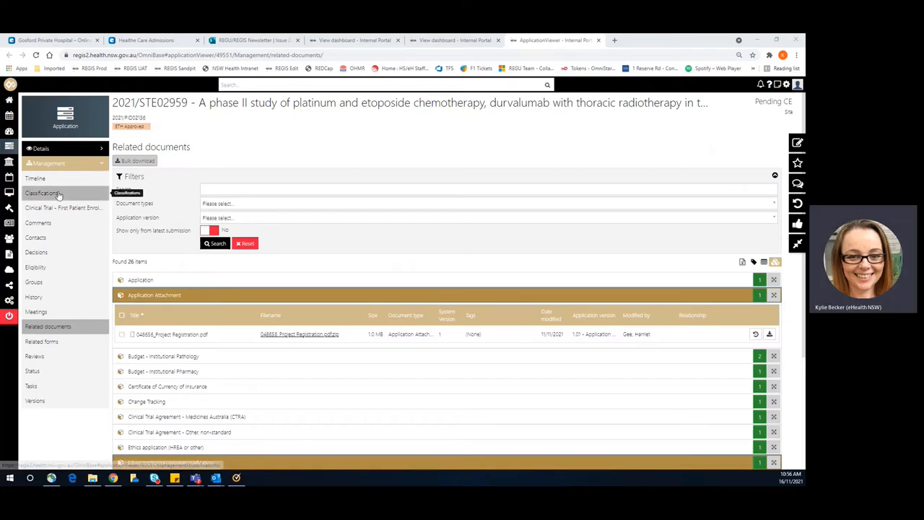
Show the category, trial phase and ethics outcome classifications for 2021/STE02959
click(41, 193)
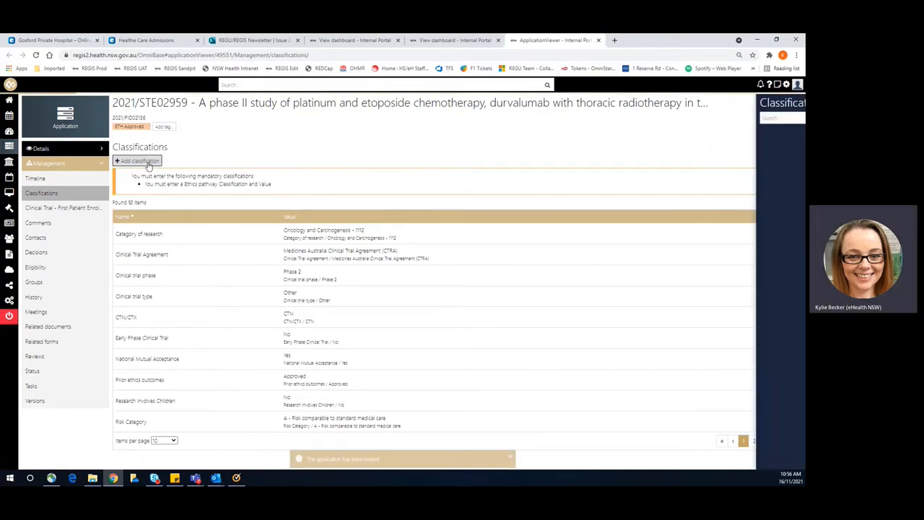
Add a classification, searching 'ethic' and ticking an ethics pathway value
click(138, 160)
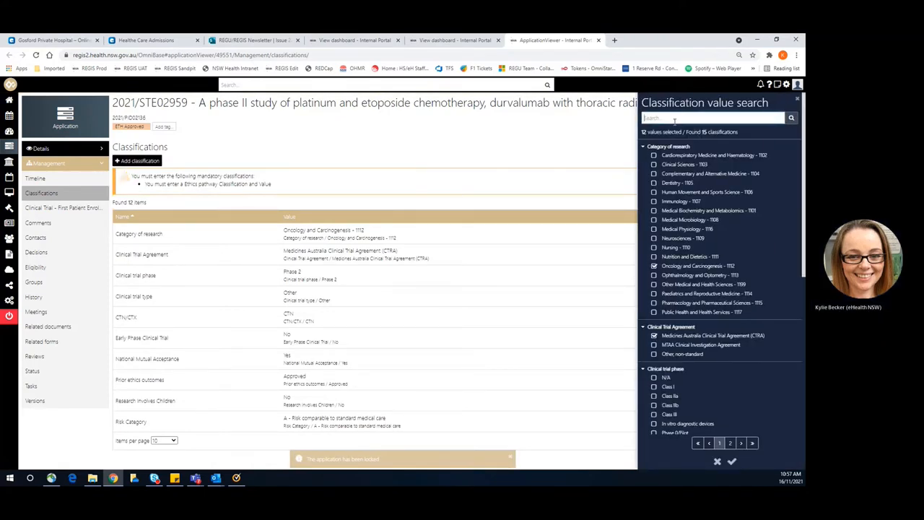
text(ethics)
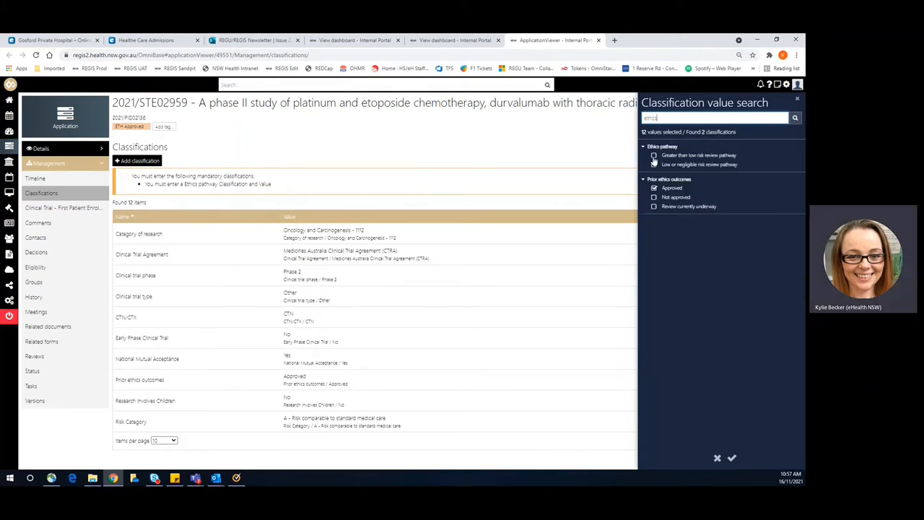
click(653, 156)
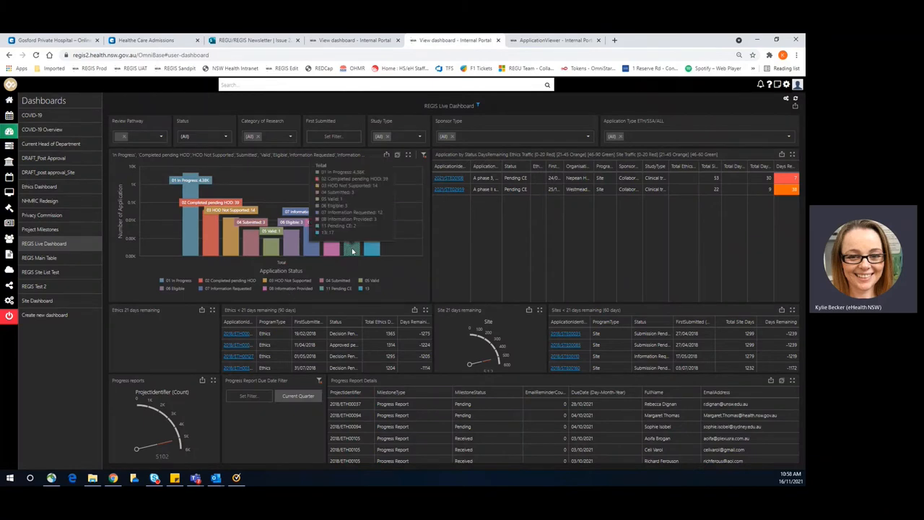
mouse_move(352, 251)
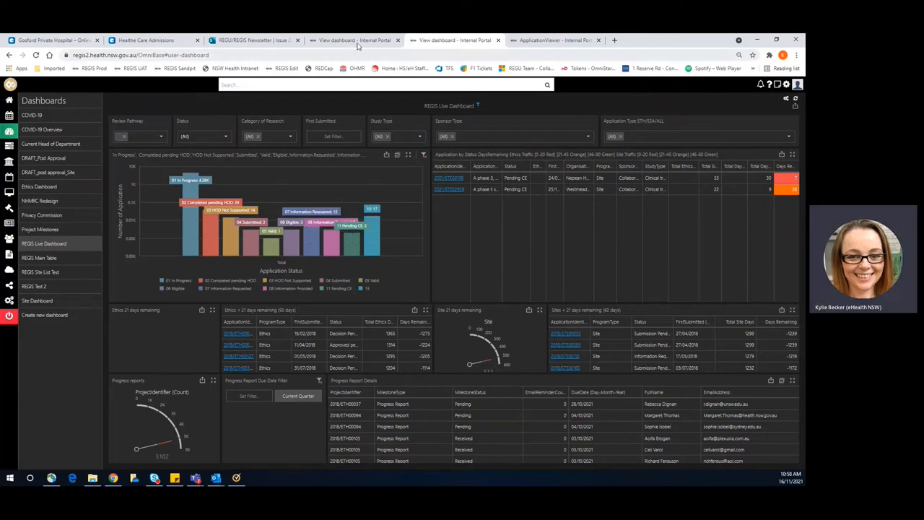
Switch to the Site Dashboard and bring up its Dashboard Parameters date range
click(38, 300)
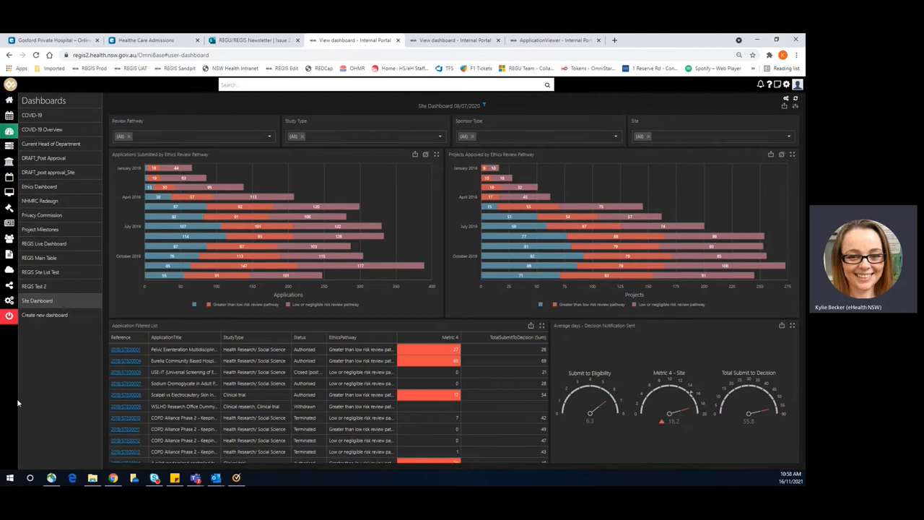
mouse_move(40, 367)
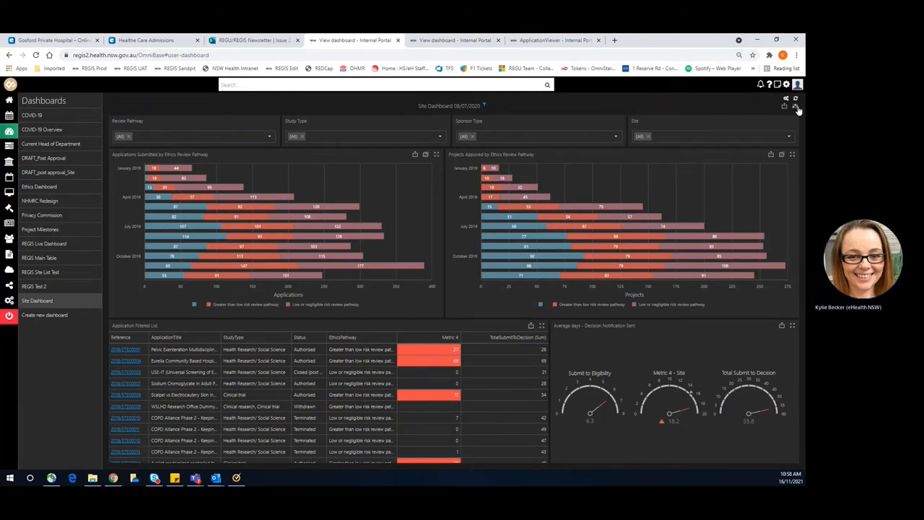
click(794, 107)
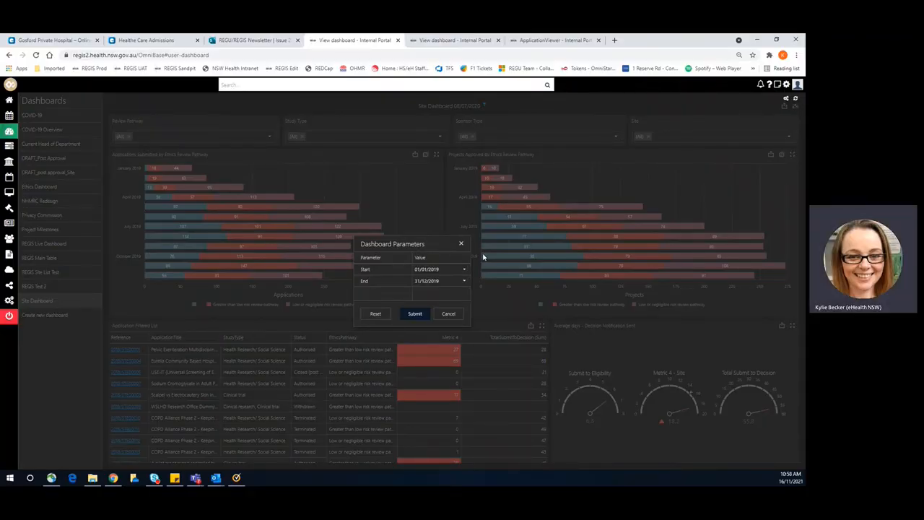
Set the end date to October 2021 and submit so charts cover July–October 2021
click(438, 269)
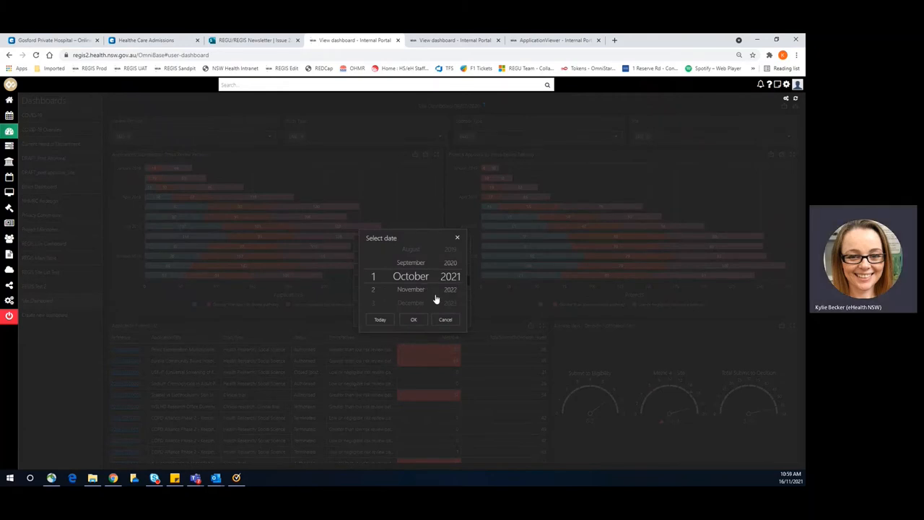
click(413, 319)
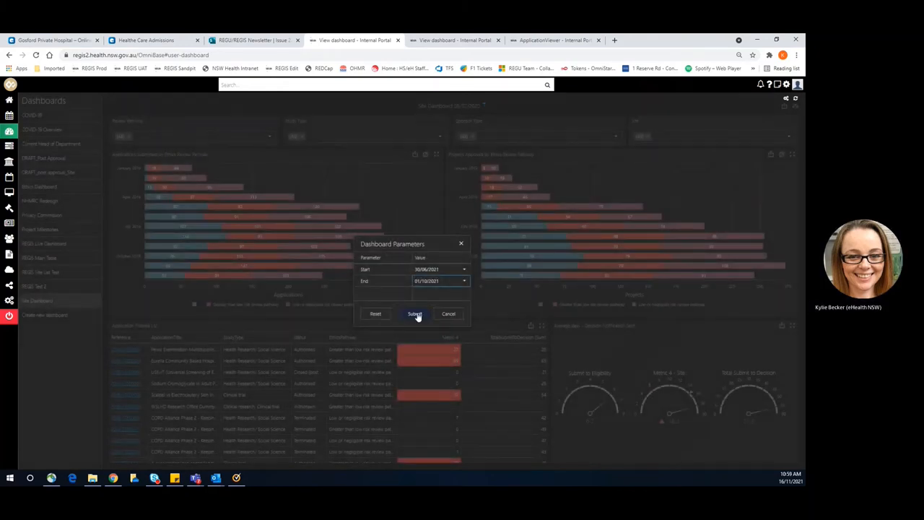
click(414, 313)
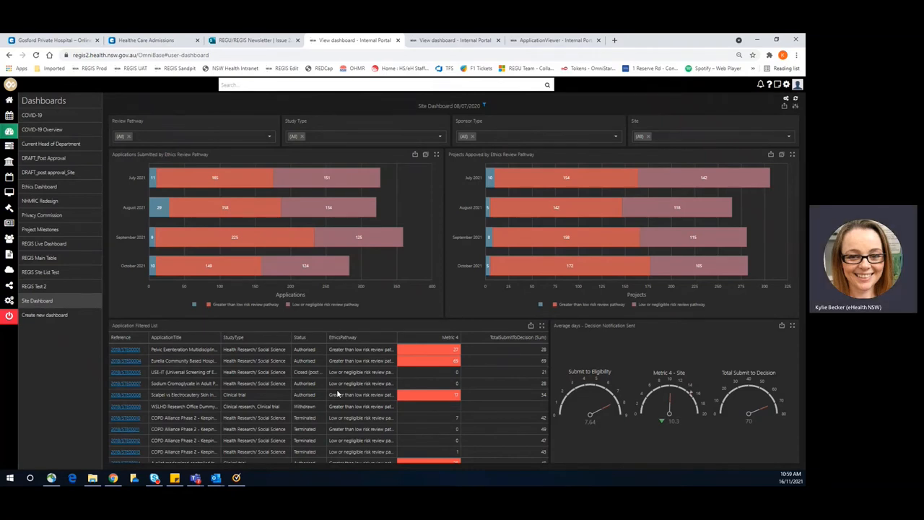
mouse_move(213, 177)
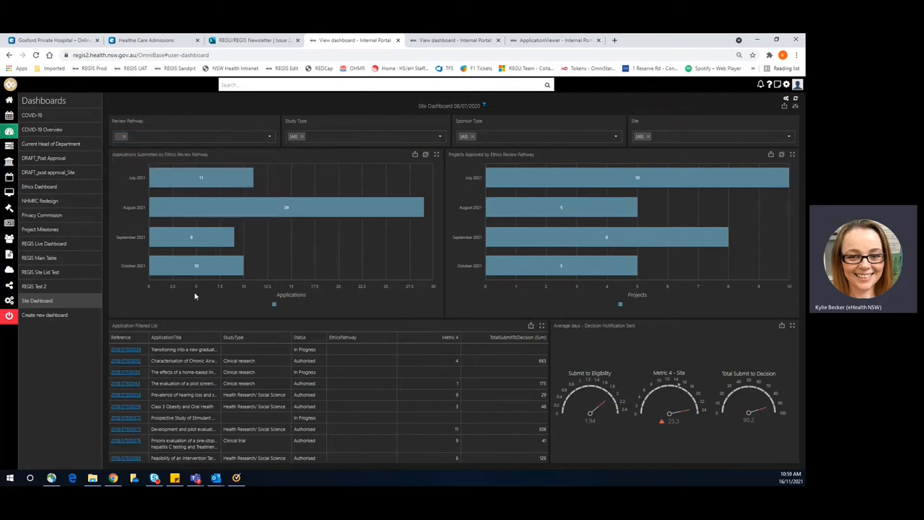
mouse_move(565, 177)
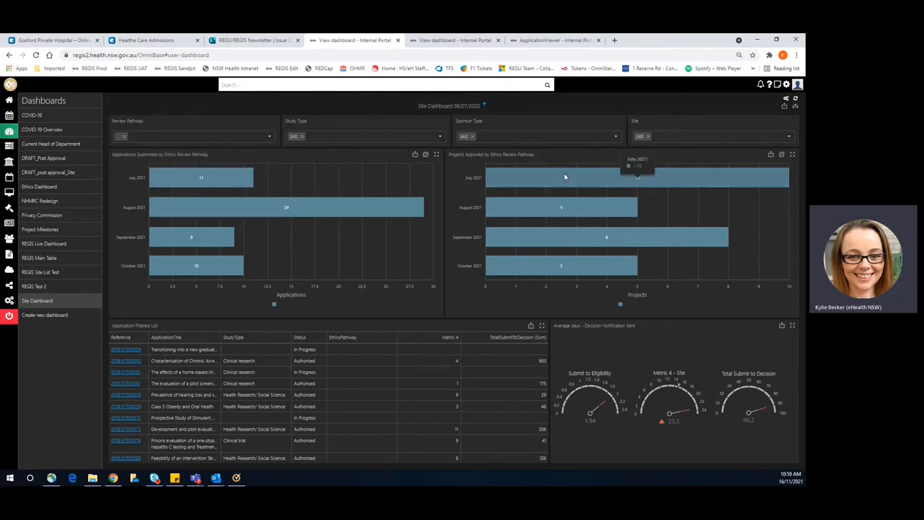
mouse_move(556, 289)
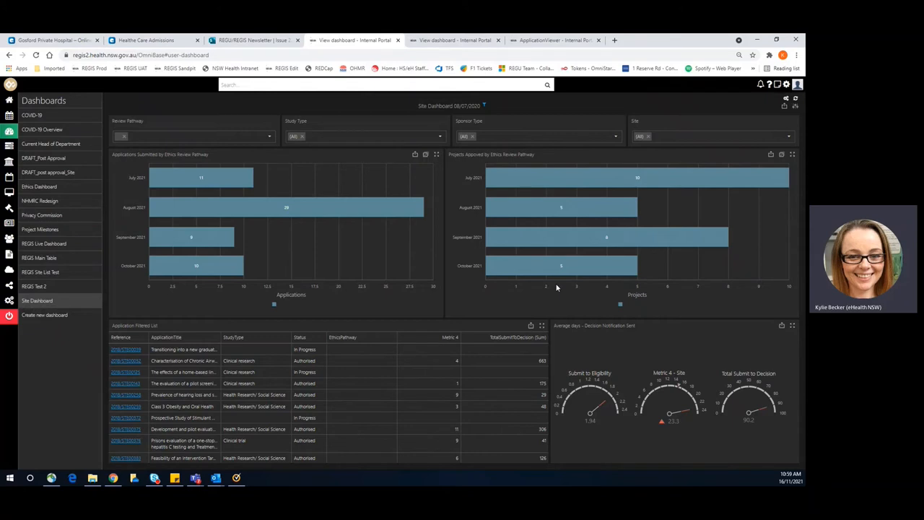
mouse_move(560, 266)
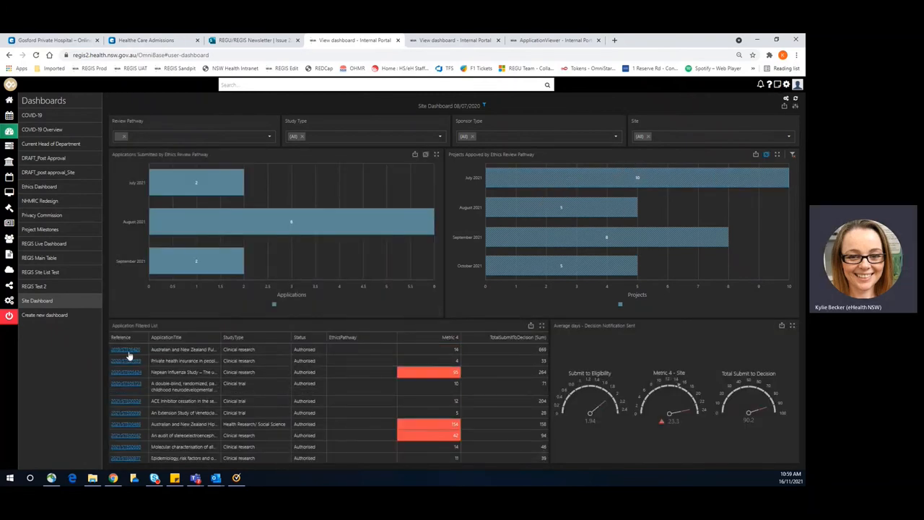
Open application 2019/STE16420 from the Application Interest List in a new tab
right_click(124, 349)
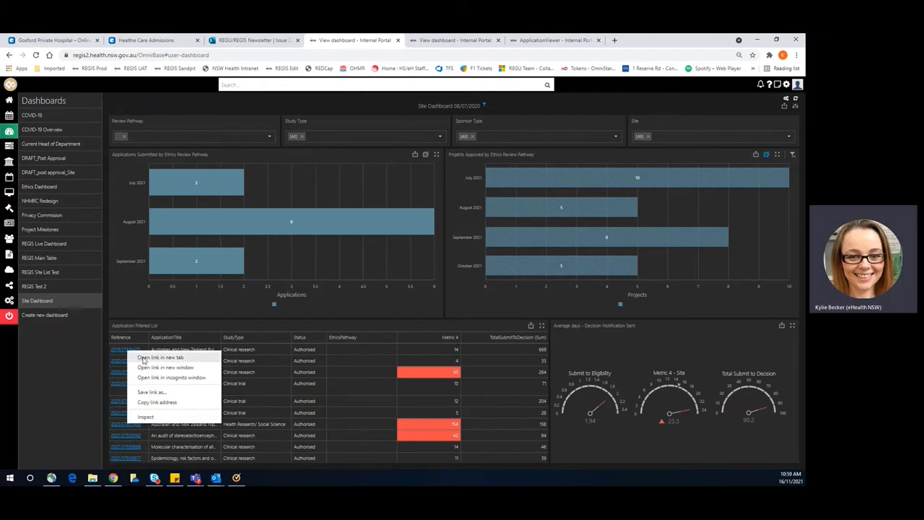
click(160, 358)
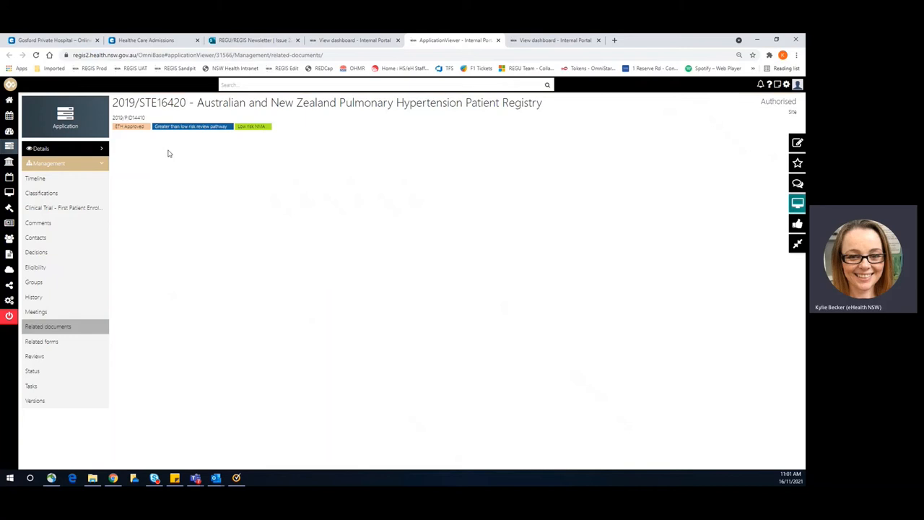
List 2019/STE16420's related documents grouped by type with type and version filters
click(47, 326)
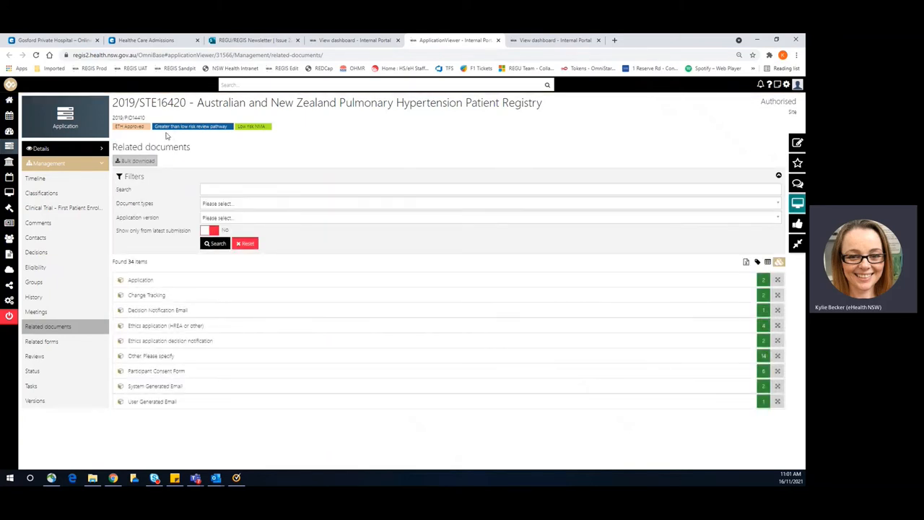
mouse_move(179, 136)
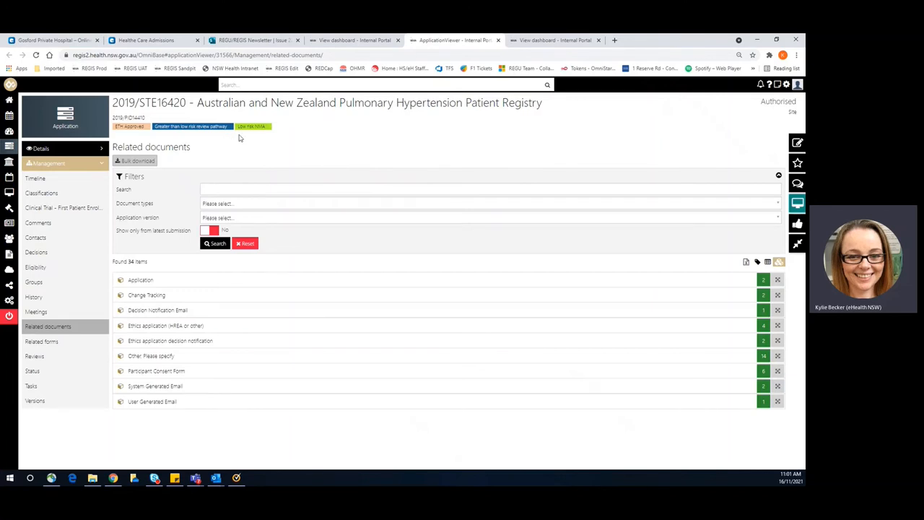
mouse_move(256, 135)
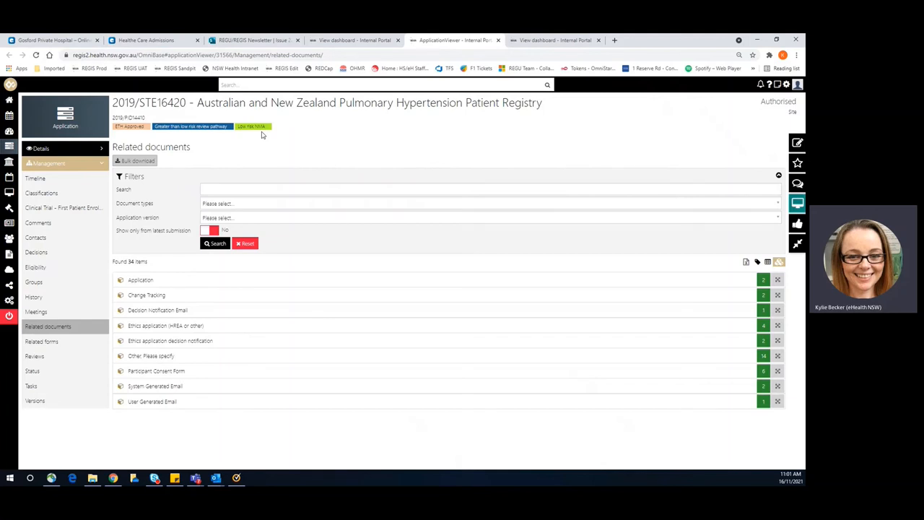
mouse_move(245, 141)
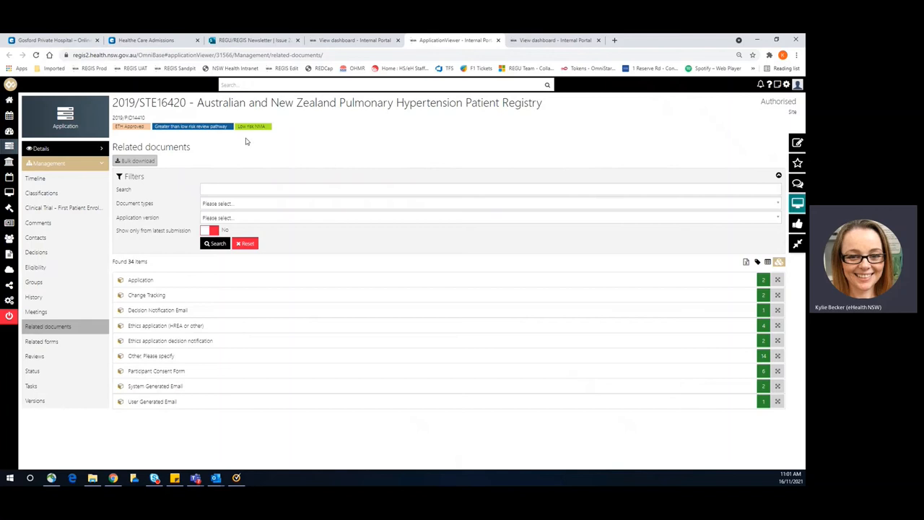
mouse_move(244, 141)
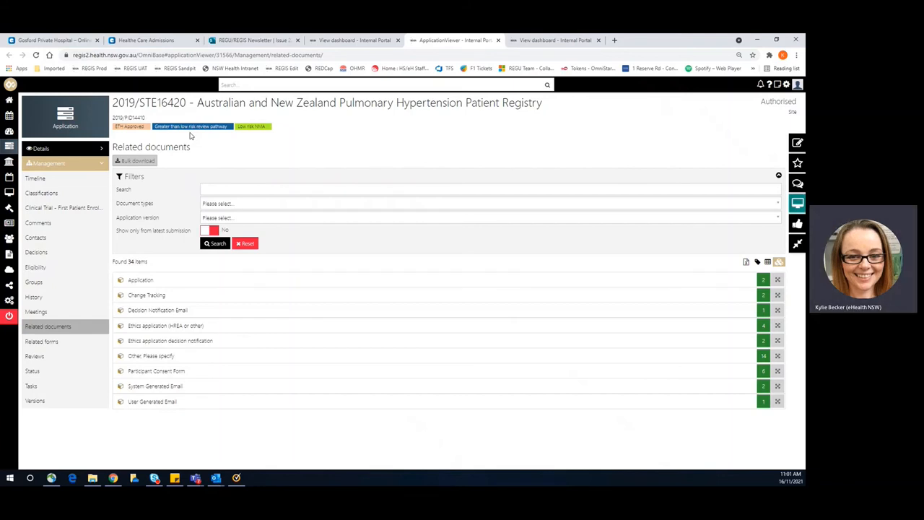
mouse_move(63, 208)
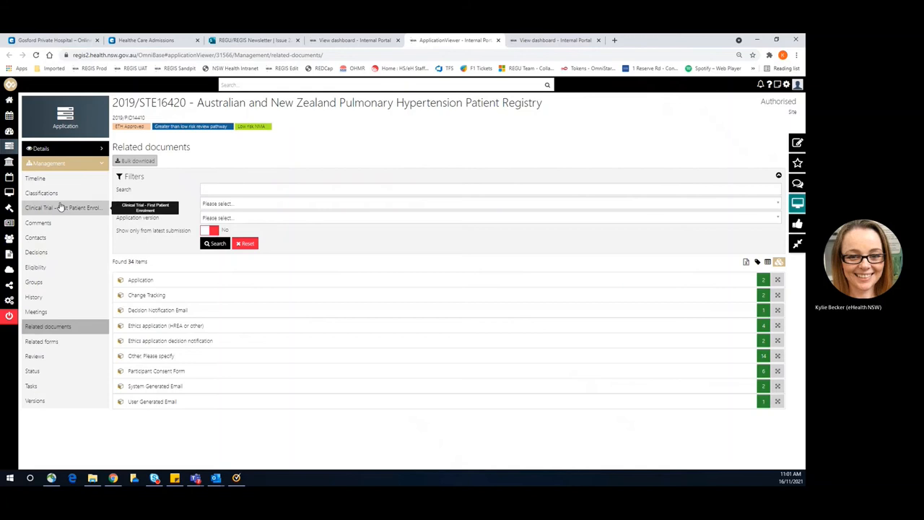
View application 2019/STE16420's classifications, showing the missing ethics pathway warning
click(41, 194)
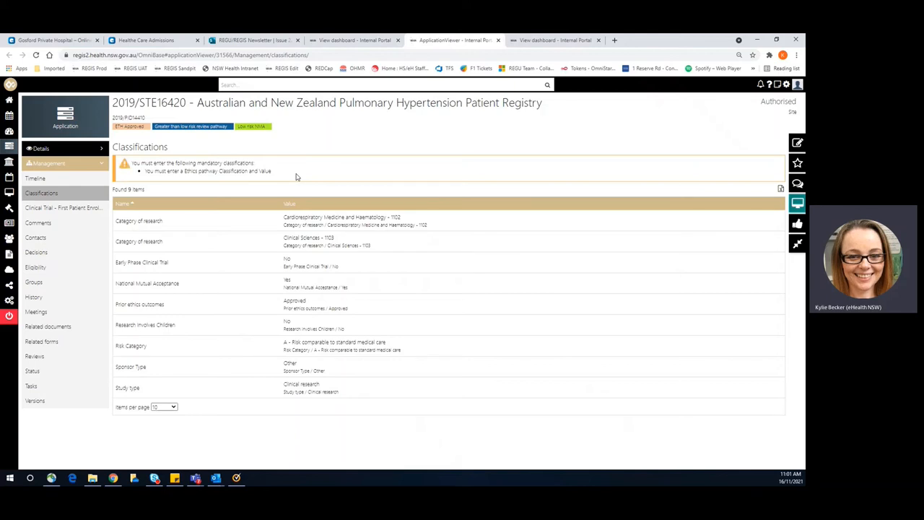
mouse_move(512, 148)
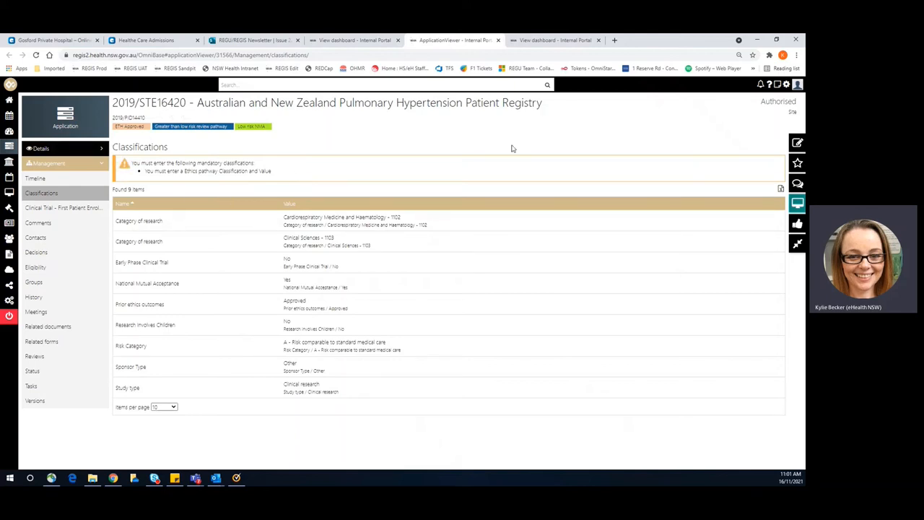
mouse_move(309, 161)
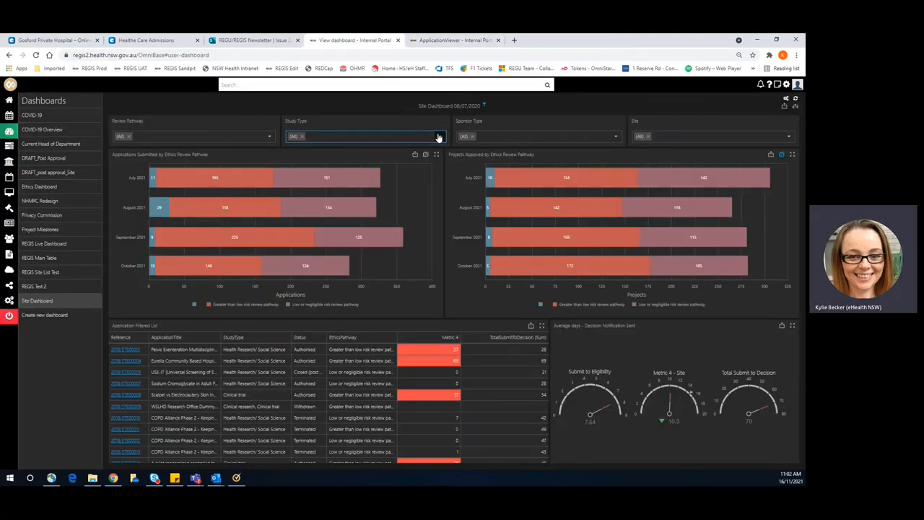
click(439, 136)
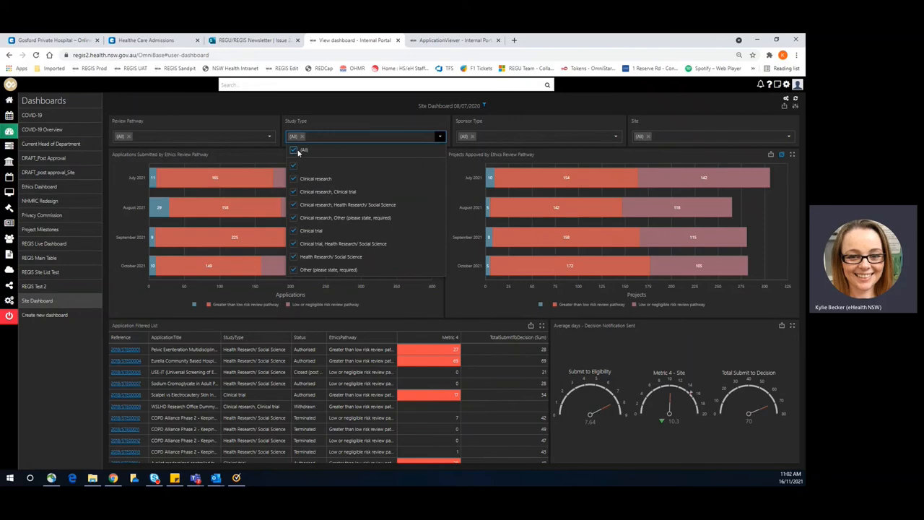
click(293, 148)
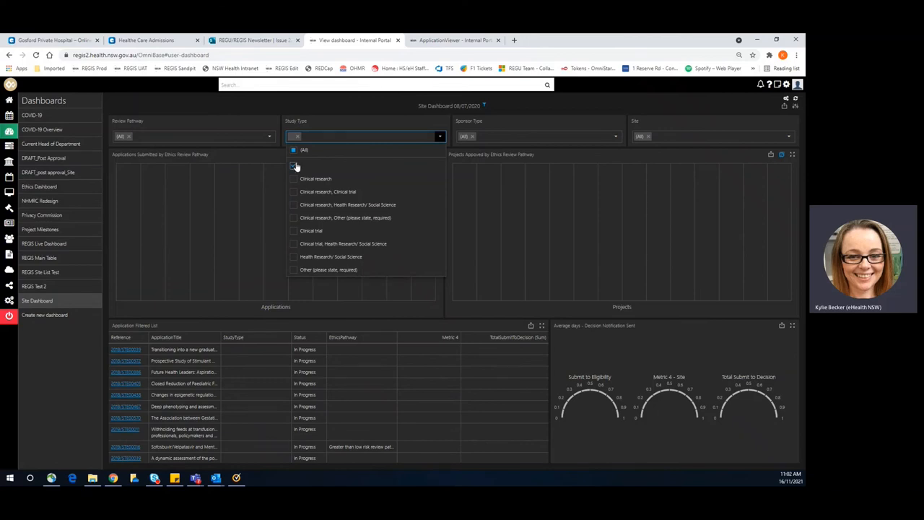
click(295, 190)
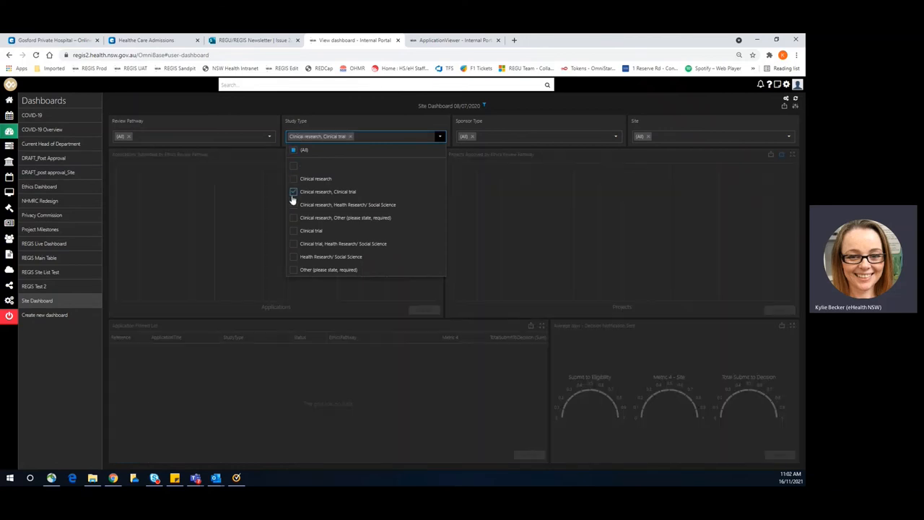
click(293, 205)
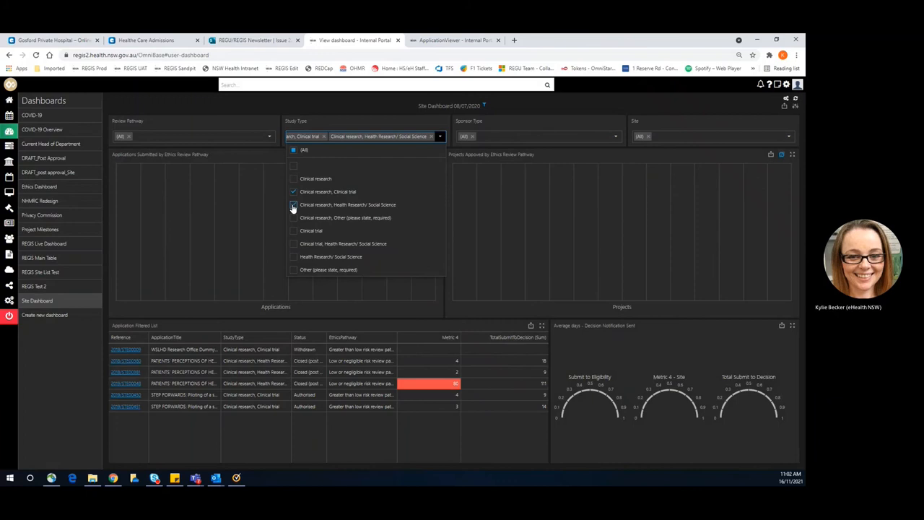
click(293, 205)
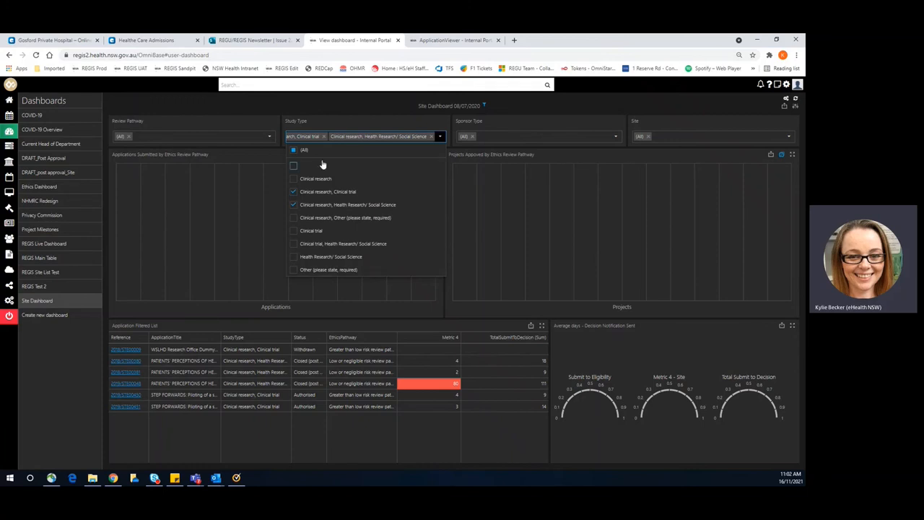
mouse_move(428, 142)
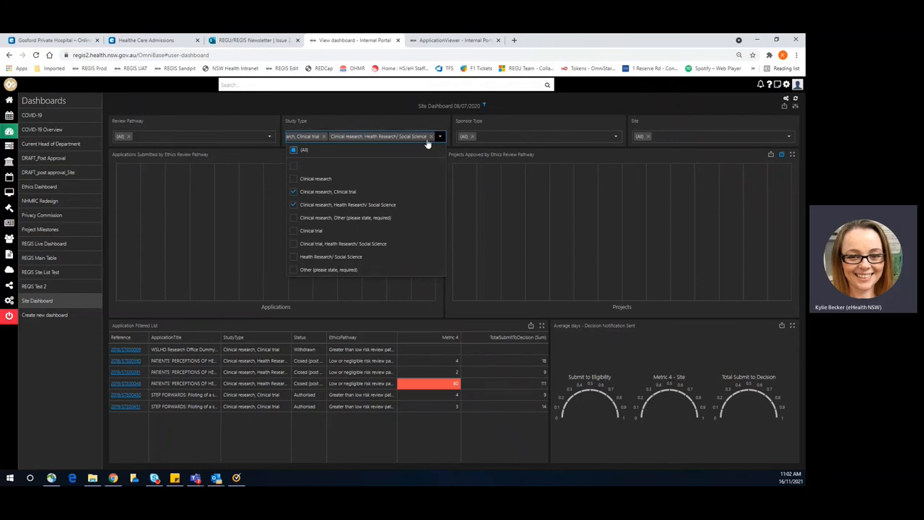
click(294, 205)
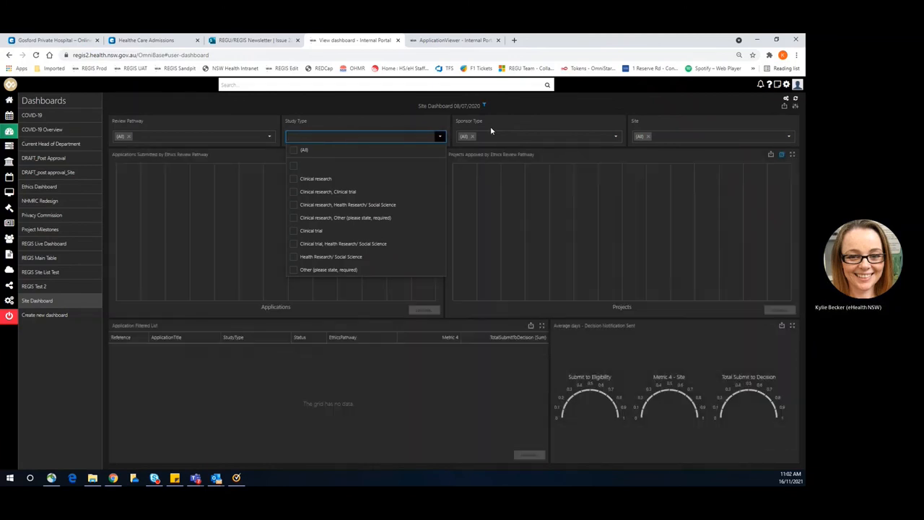
click(710, 136)
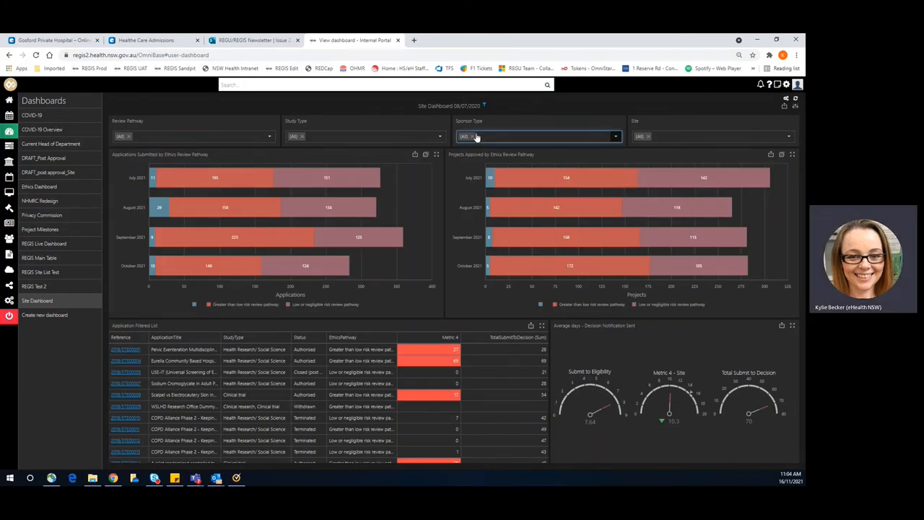
Filter by sponsor type Collaborative group: Commercial entity and open application 2021/STE02335
click(538, 136)
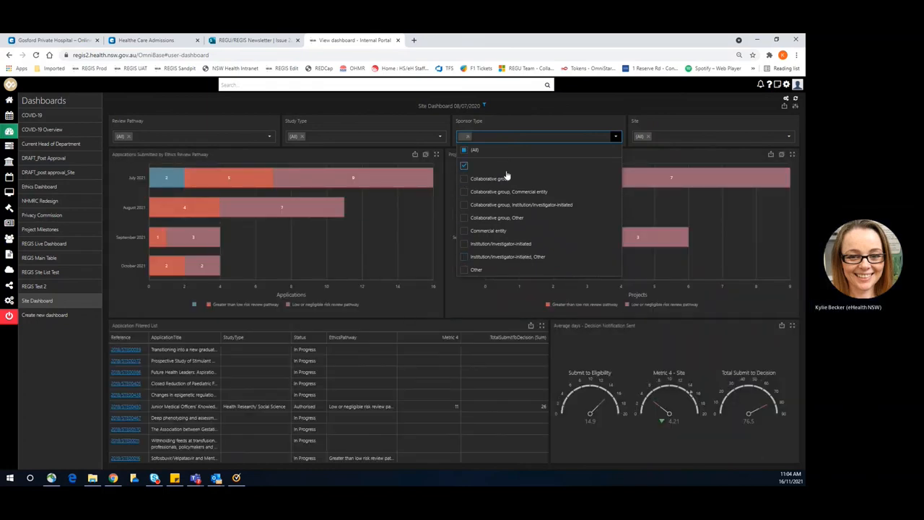
click(465, 179)
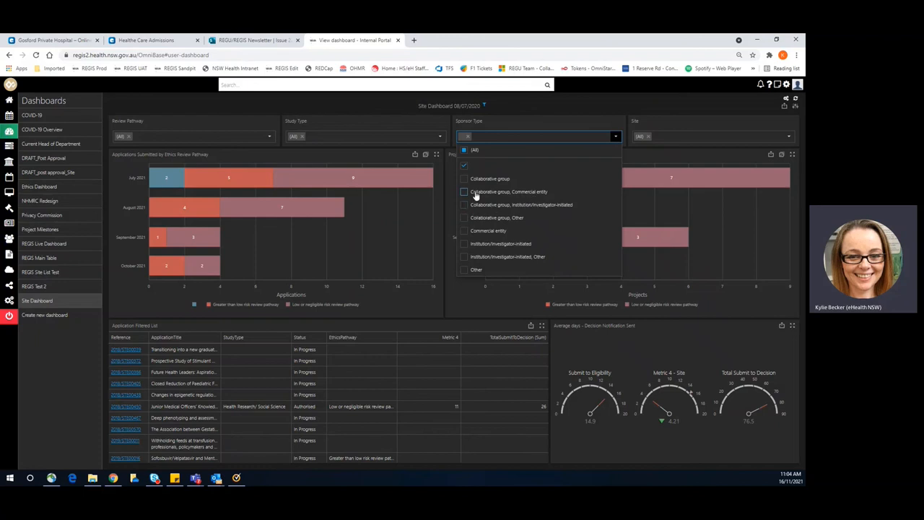
click(464, 190)
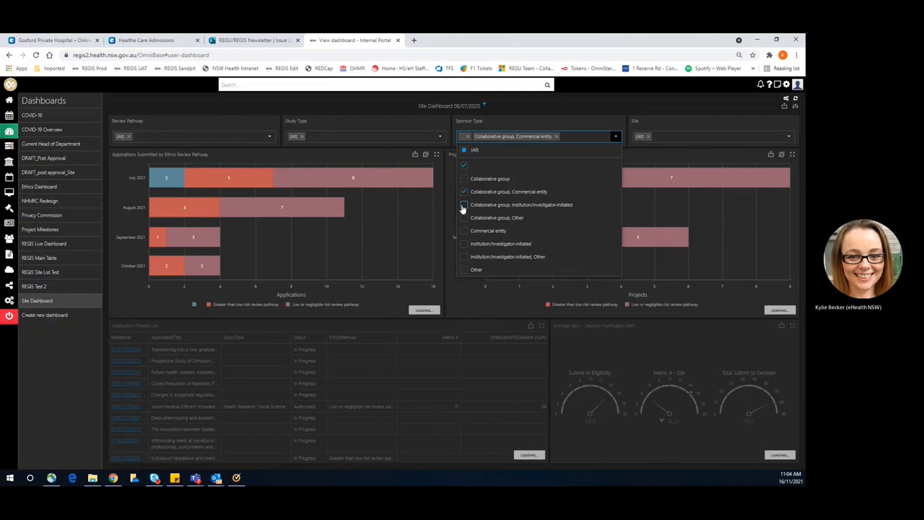
click(463, 205)
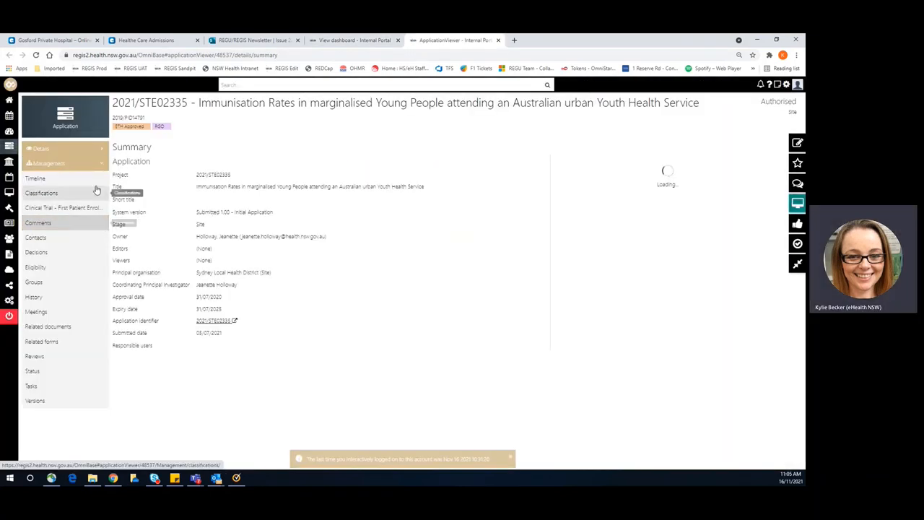
View application 2021/STE02335's six classifications and begin editing them via the value search
click(41, 193)
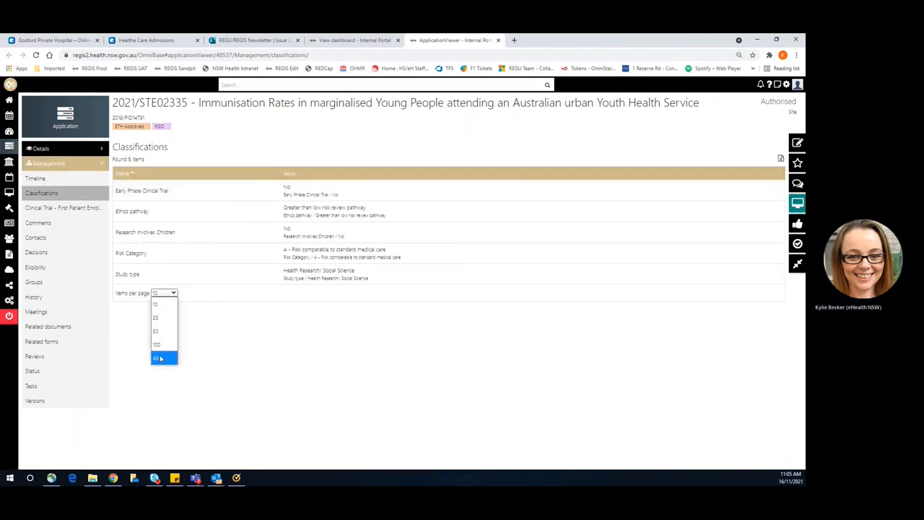
click(157, 358)
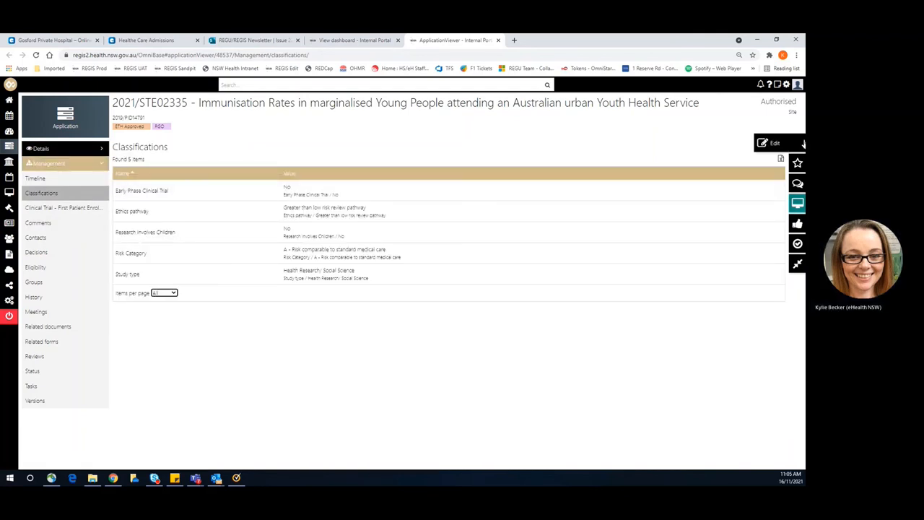
click(774, 142)
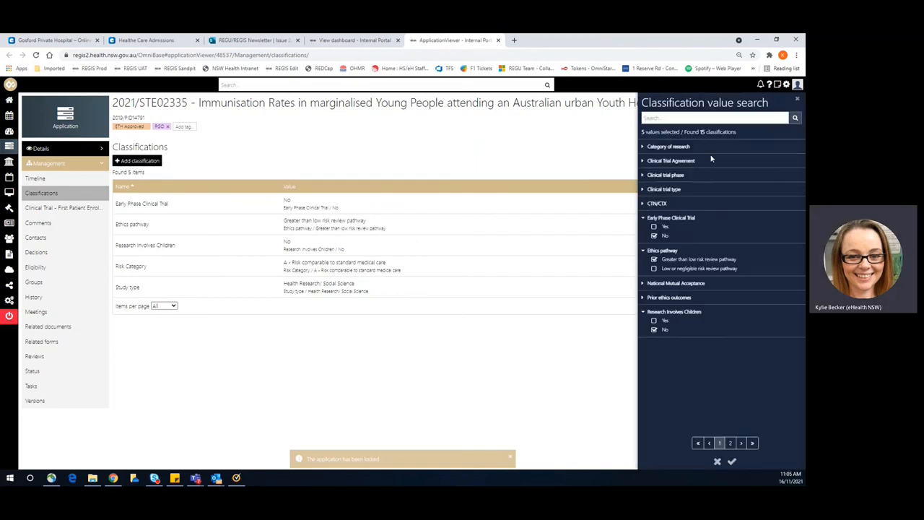
mouse_move(725, 155)
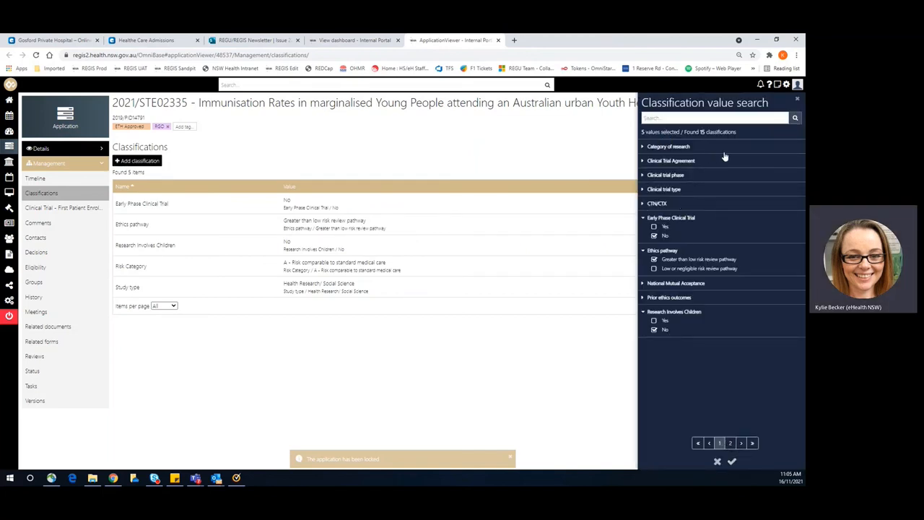